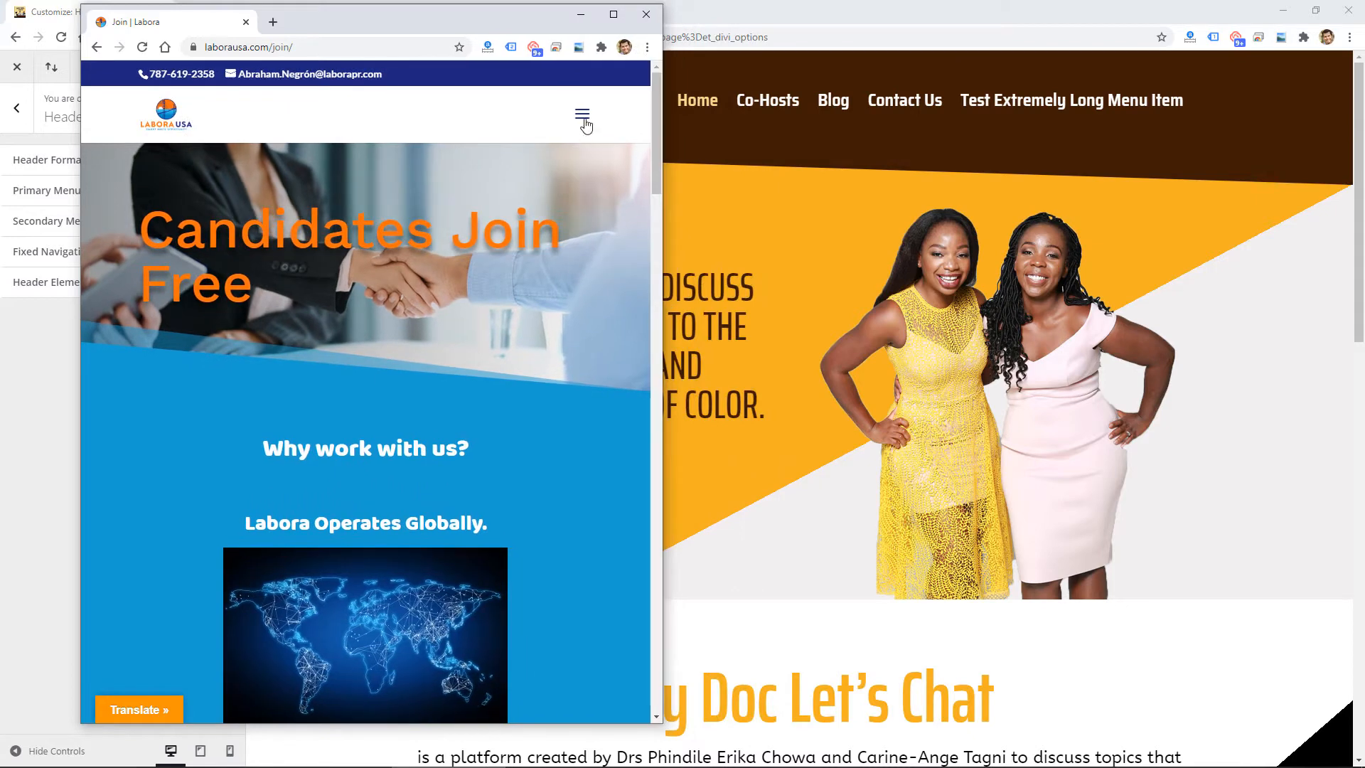
{"action": "mouse_move", "coordinate": [656, 207]}
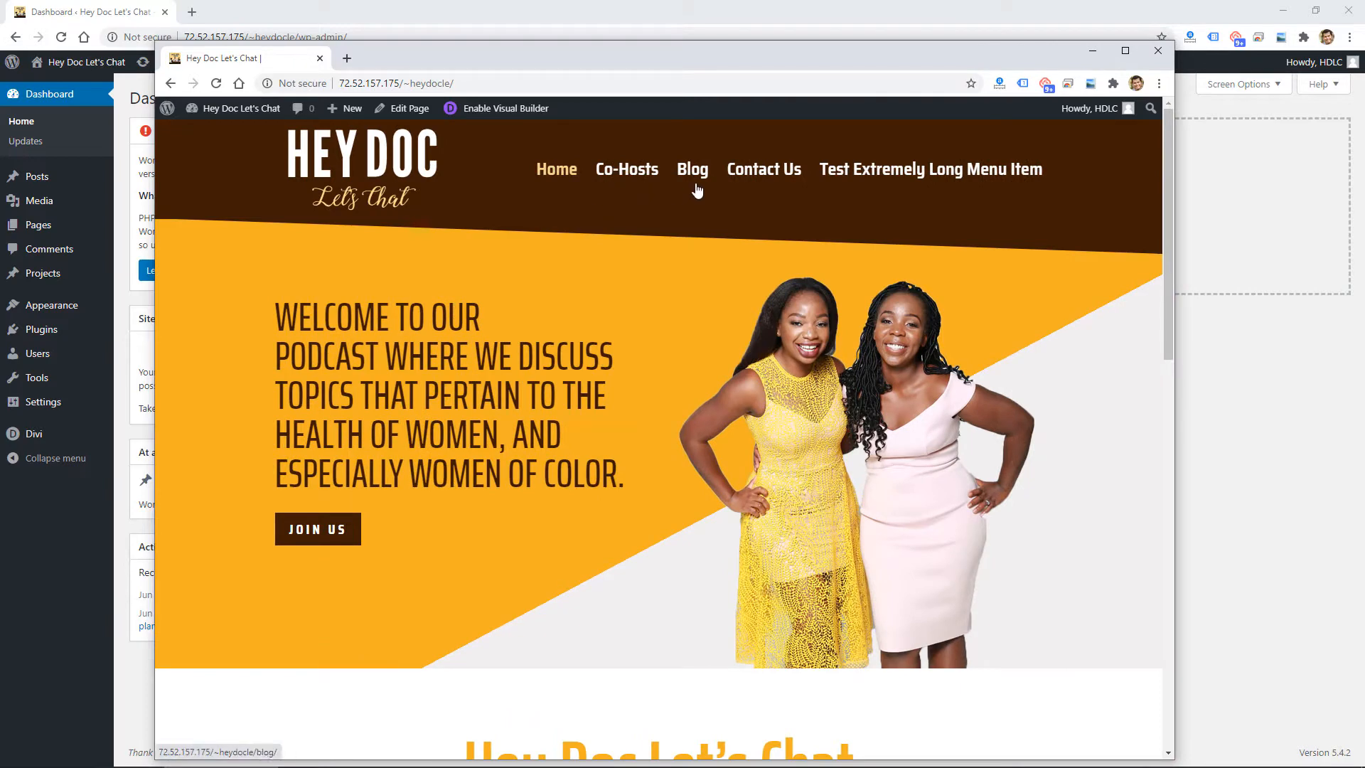
{"action": "mouse_move", "coordinate": [1180, 231]}
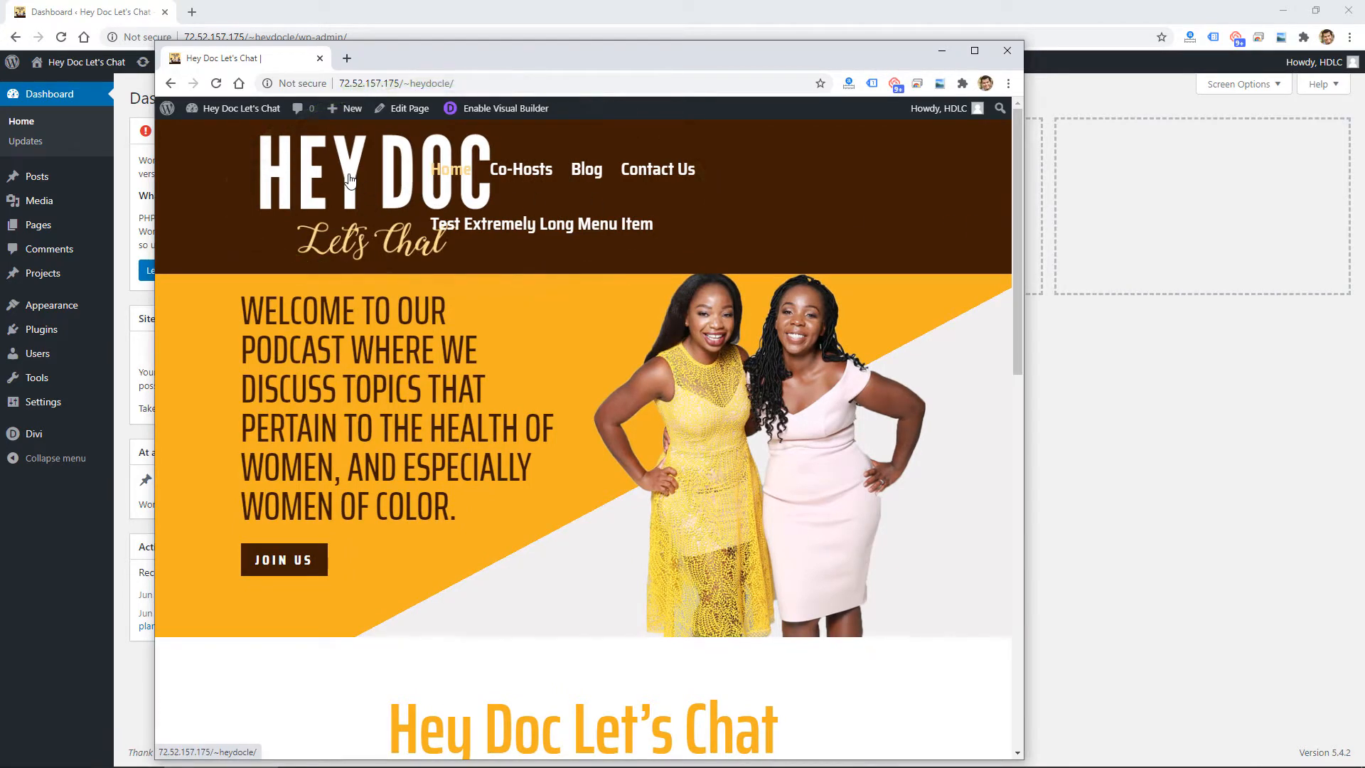
{"action": "mouse_move", "coordinate": [341, 207]}
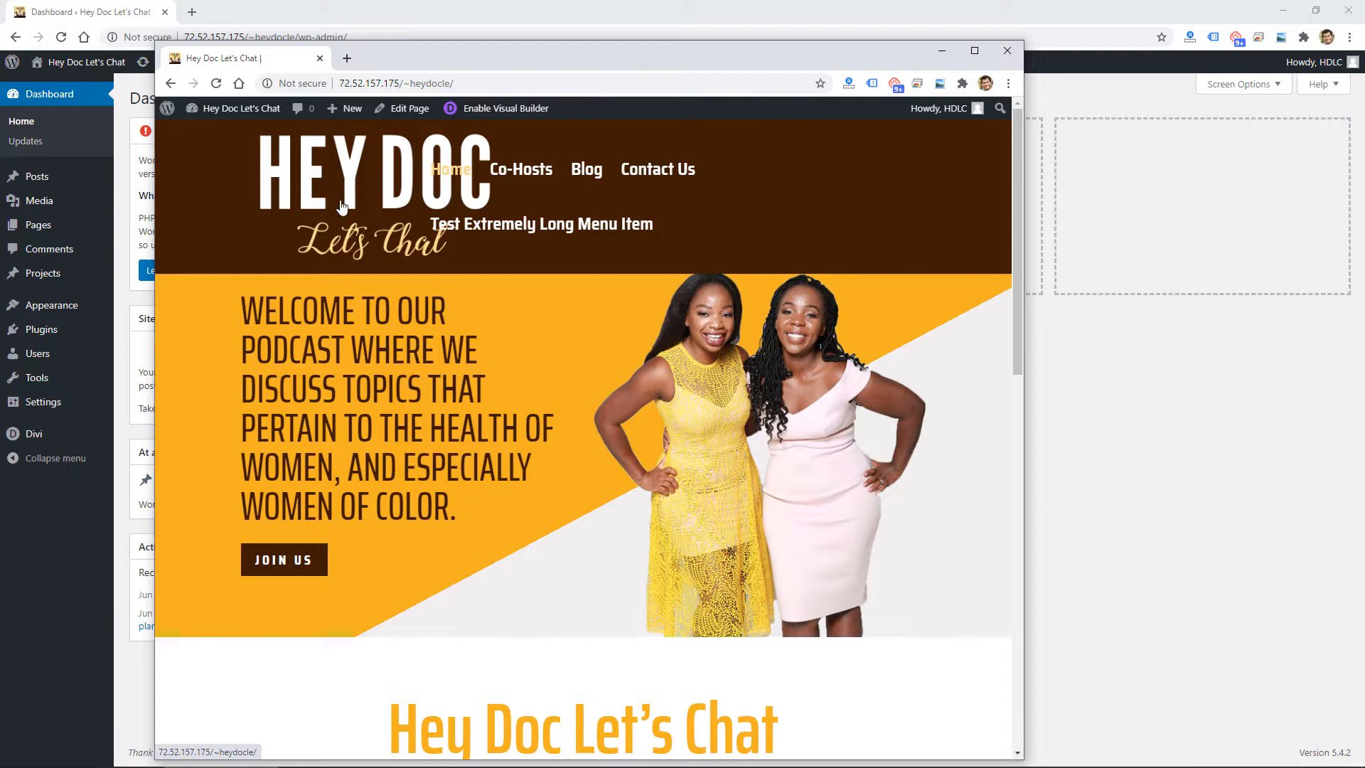
{"action": "mouse_move", "coordinate": [1027, 225]}
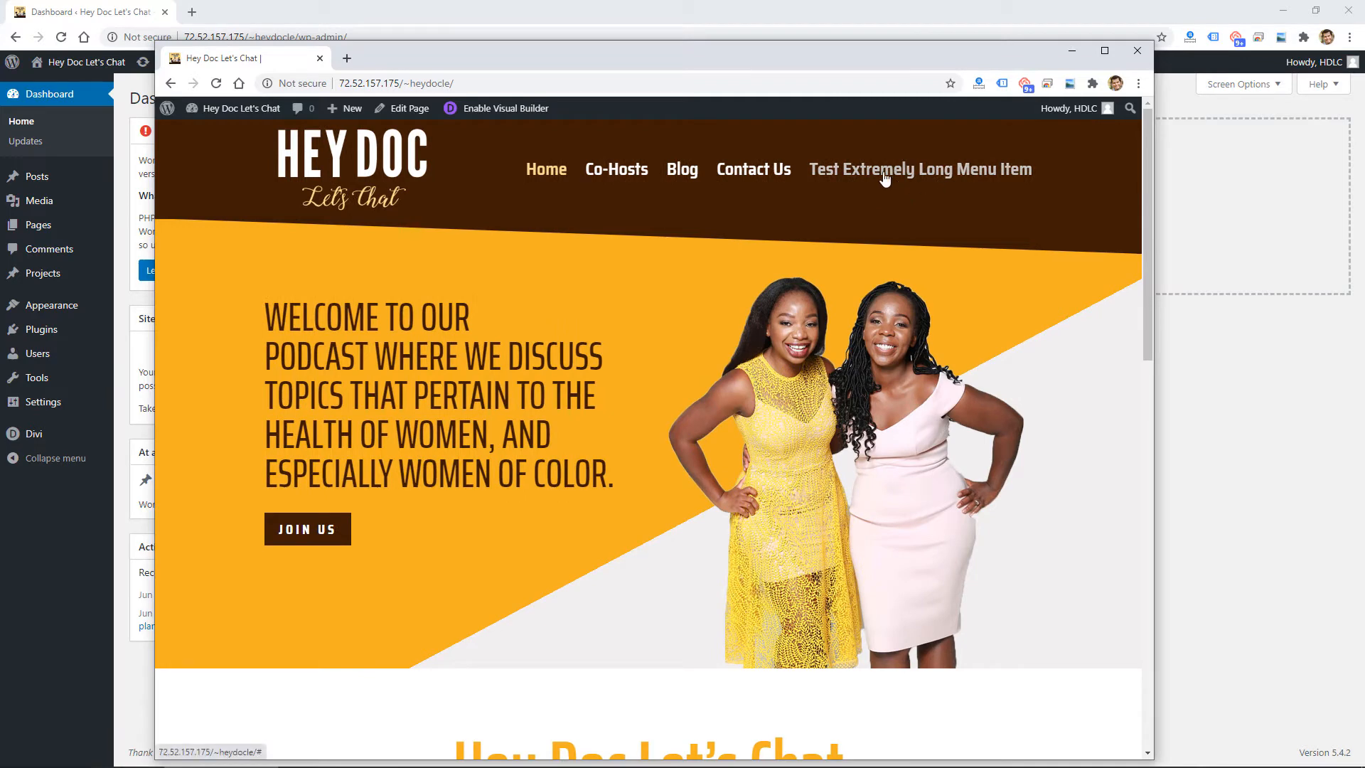
{"action": "mouse_move", "coordinate": [931, 182]}
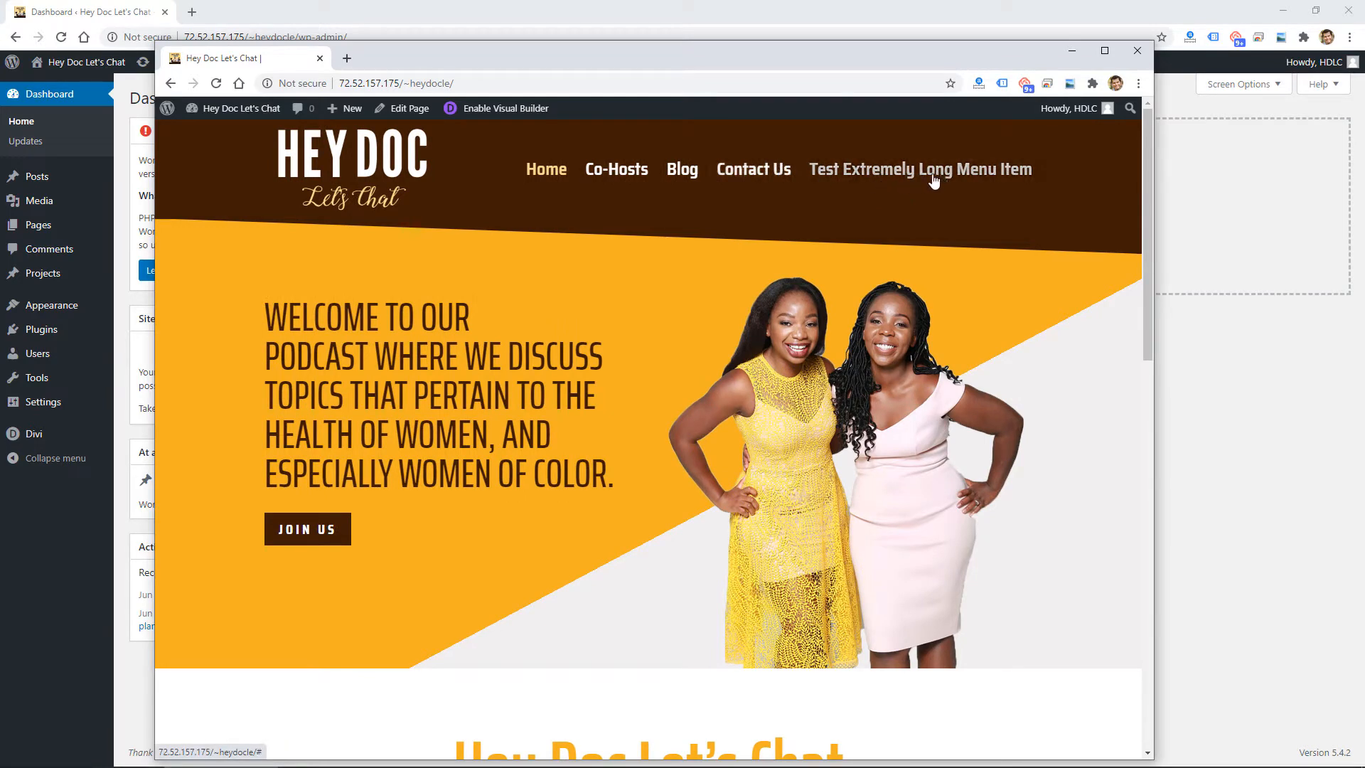
{"action": "mouse_move", "coordinate": [1085, 215]}
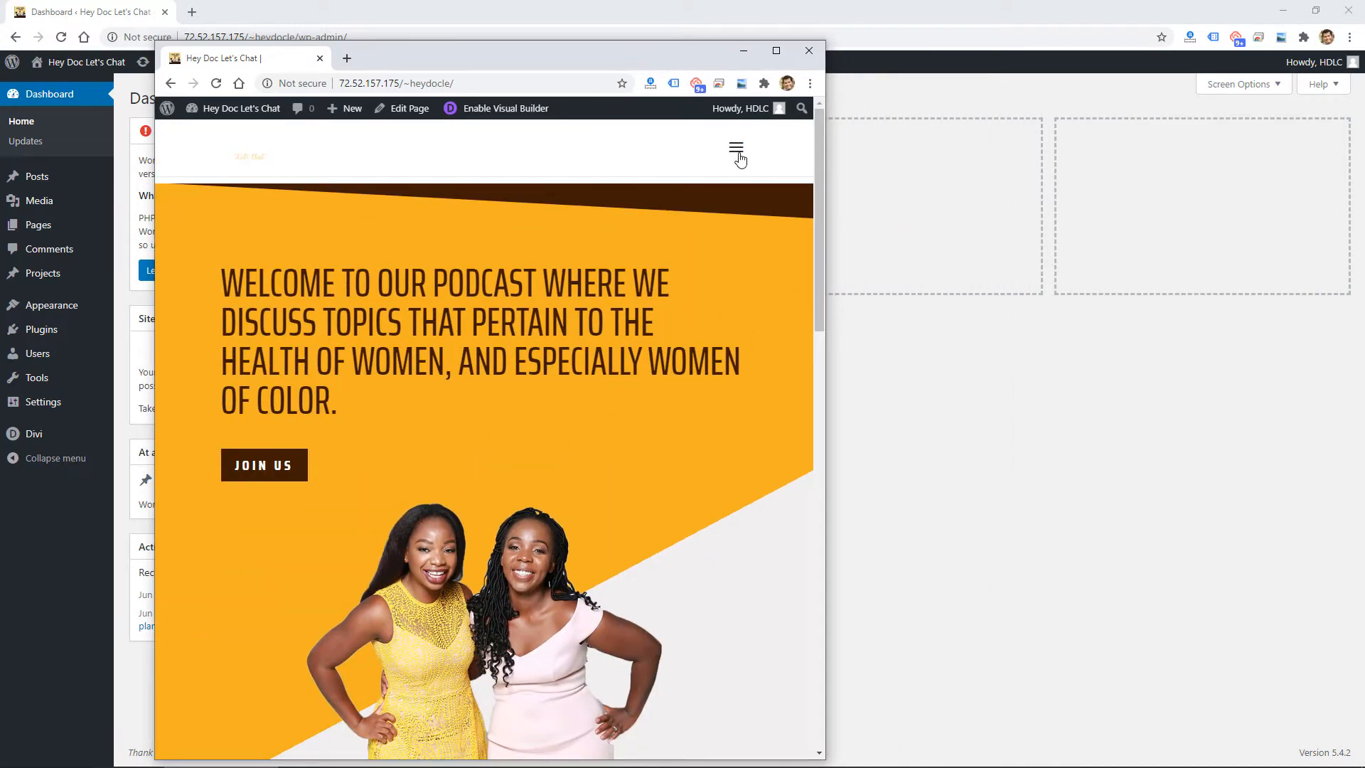
{"action": "mouse_move", "coordinate": [647, 185]}
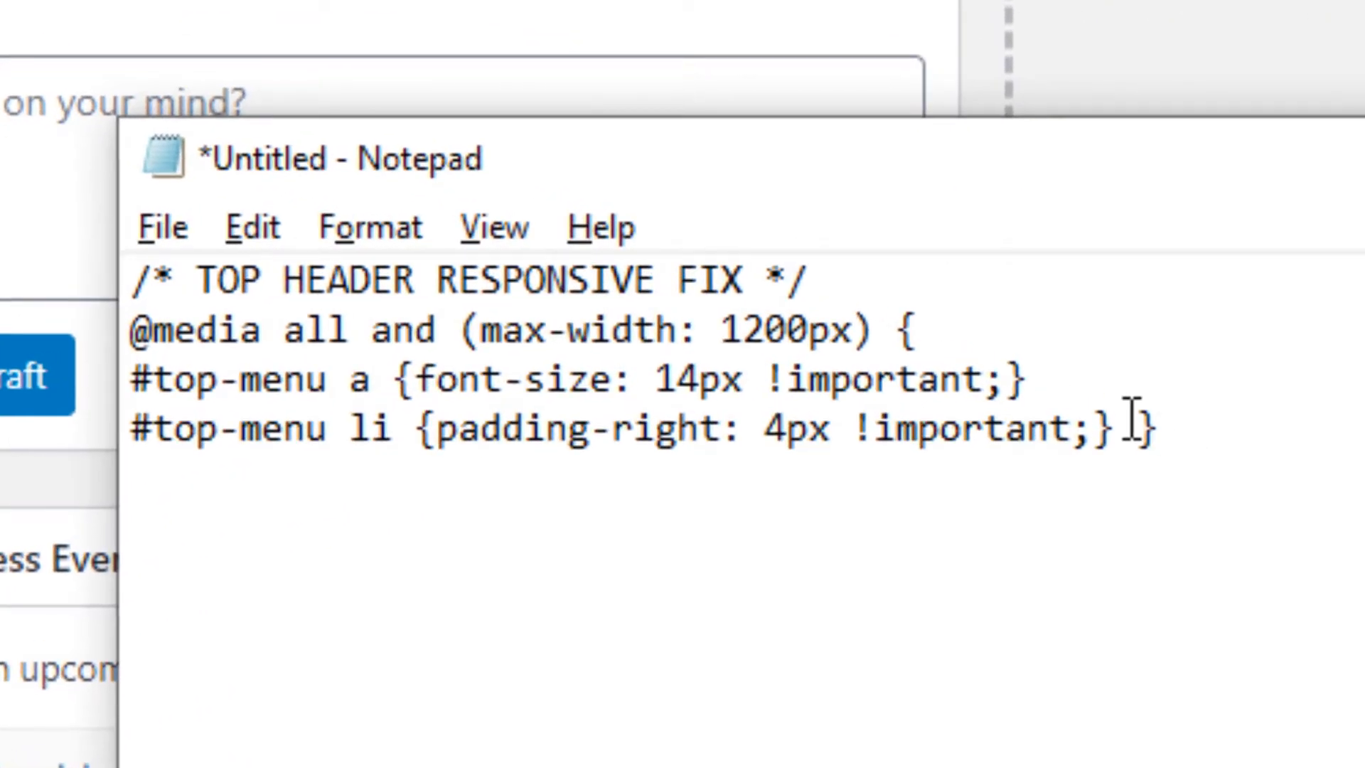
Select all of the media-query header fix CSS in Notepad for copying.
{"action": "key", "text": "ctrl+a"}
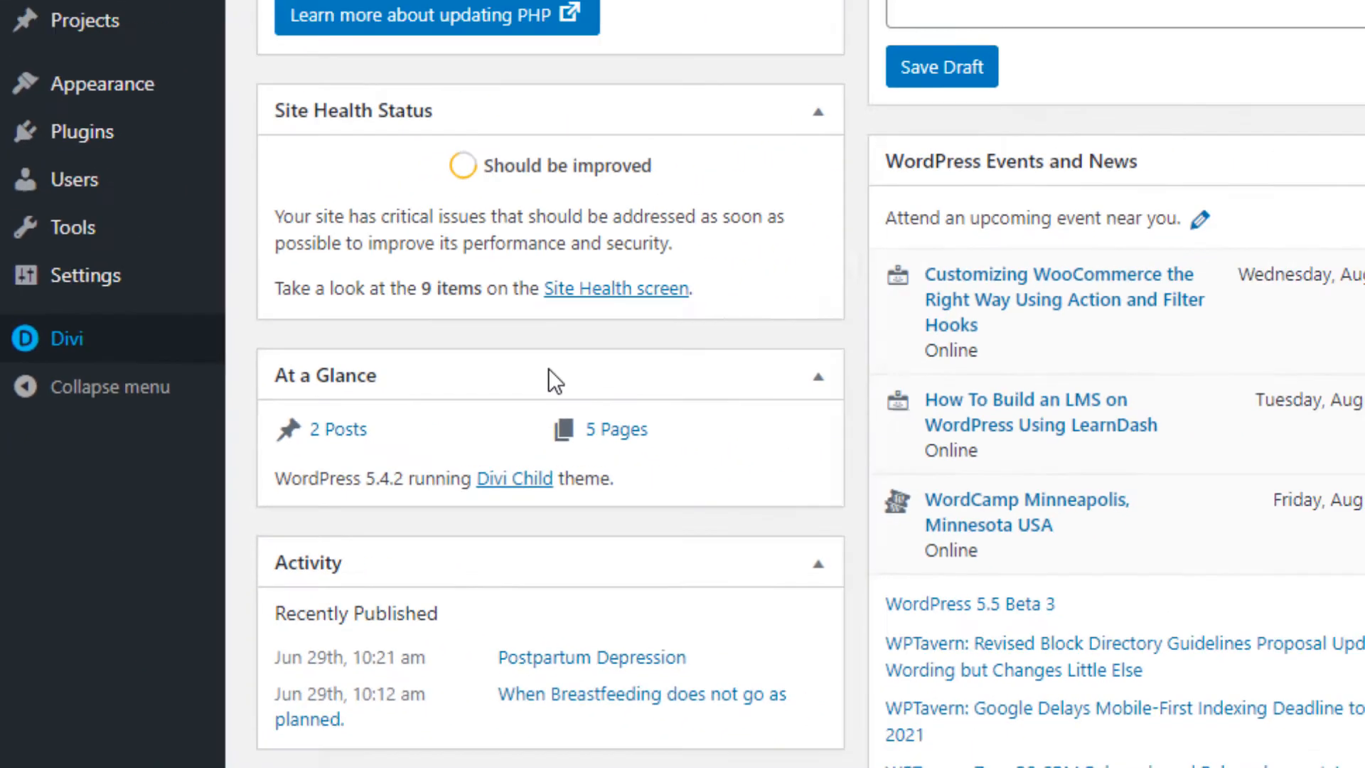
Paste the /* TOP HEADER RESPONSIVE FIX */ CSS into the Divi Theme Options Custom CSS box.
{"action": "left_click", "coordinate": [68, 338]}
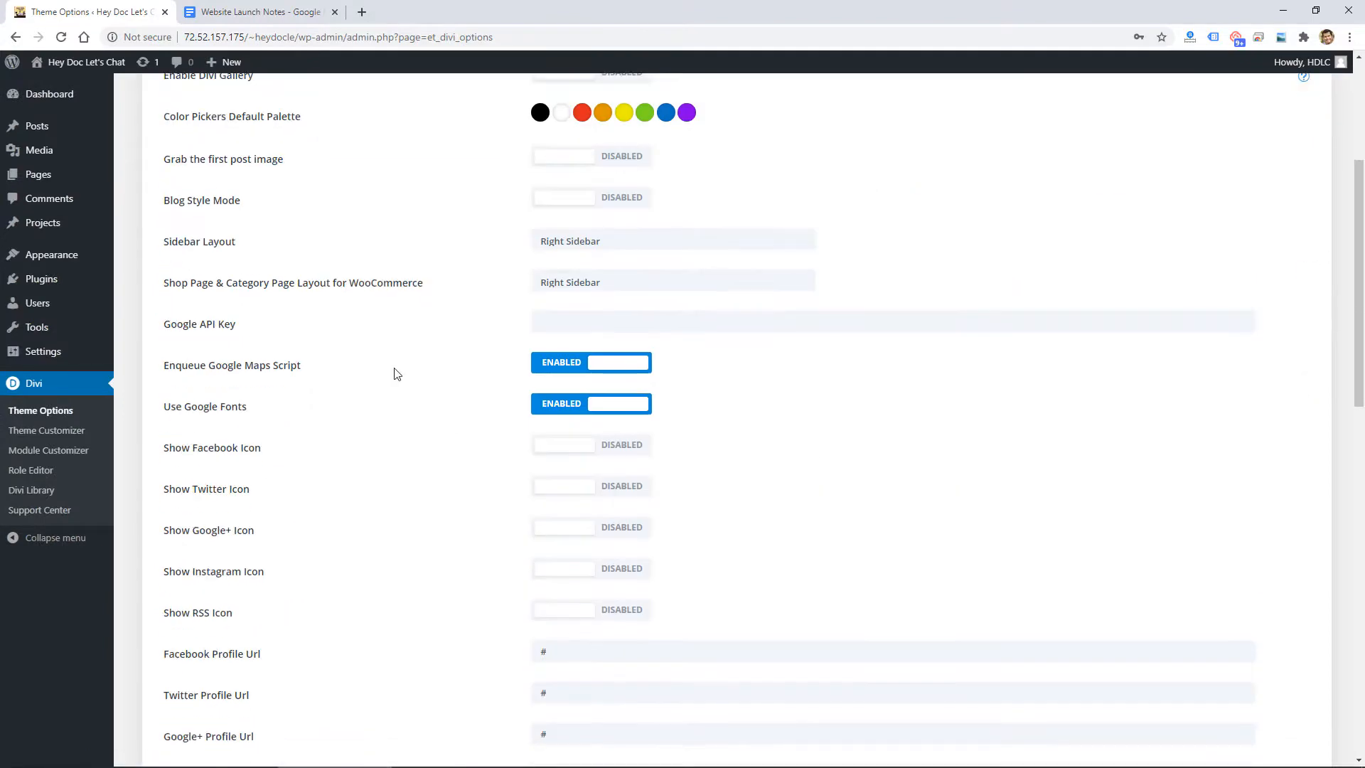
{"action": "scroll", "scroll_direction": "down", "scroll_amount": 3}
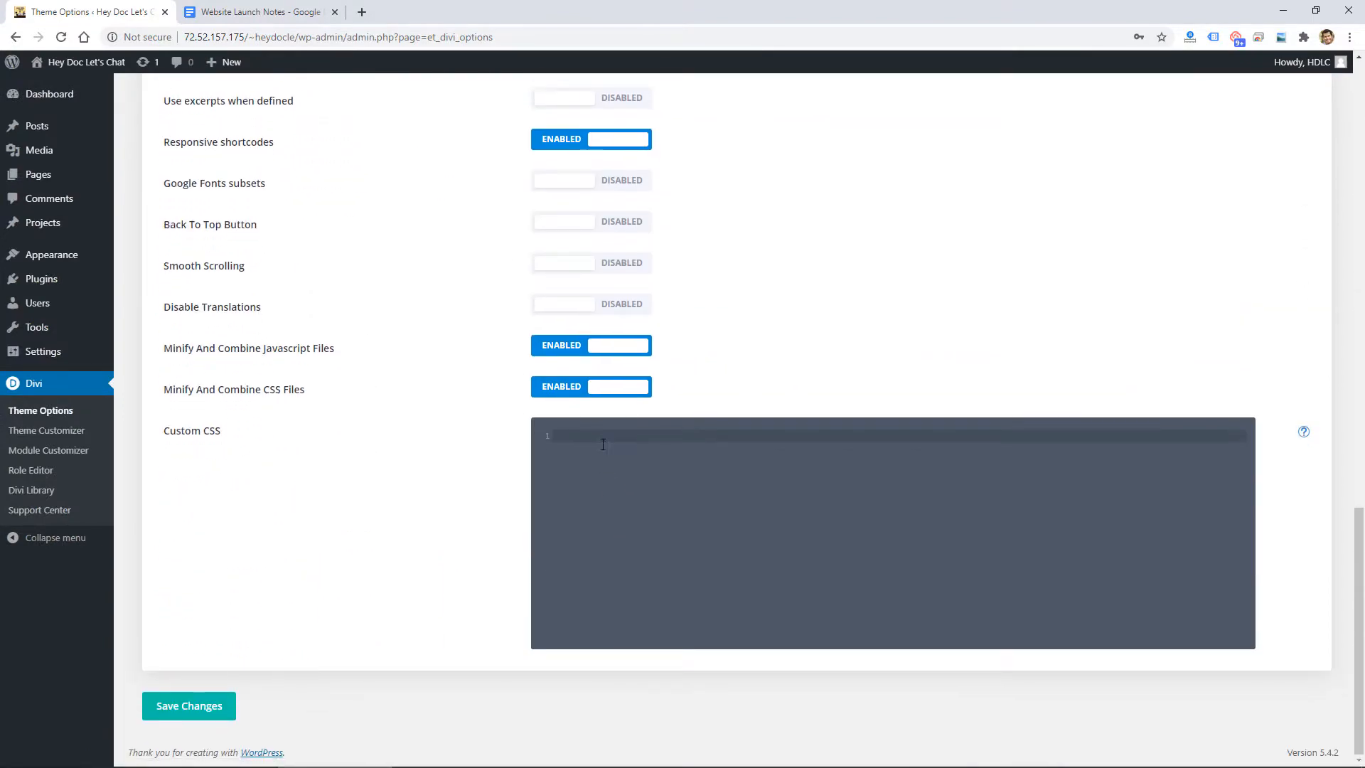
{"action": "type", "text": "/* TOP HEADER RESPONSIVE FIX */"}
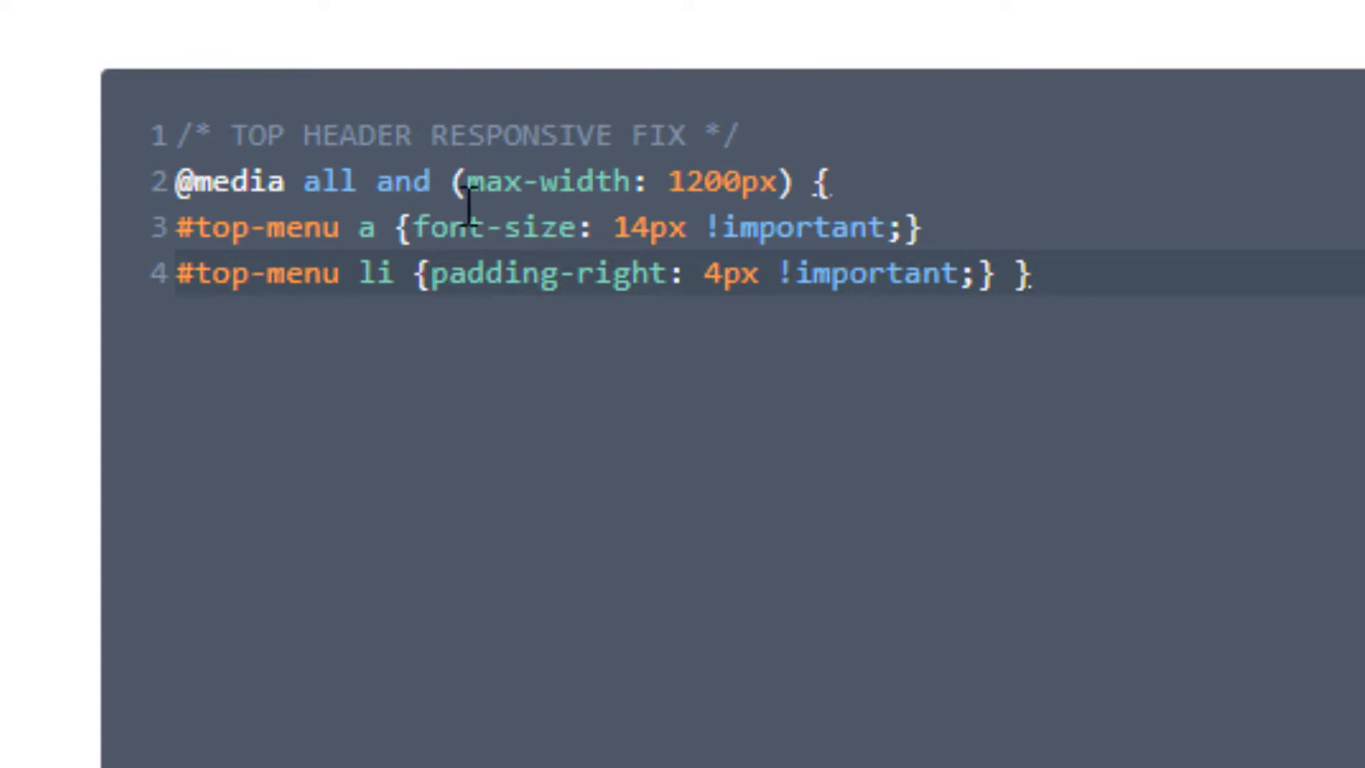
{"action": "left_click", "coordinate": [679, 181]}
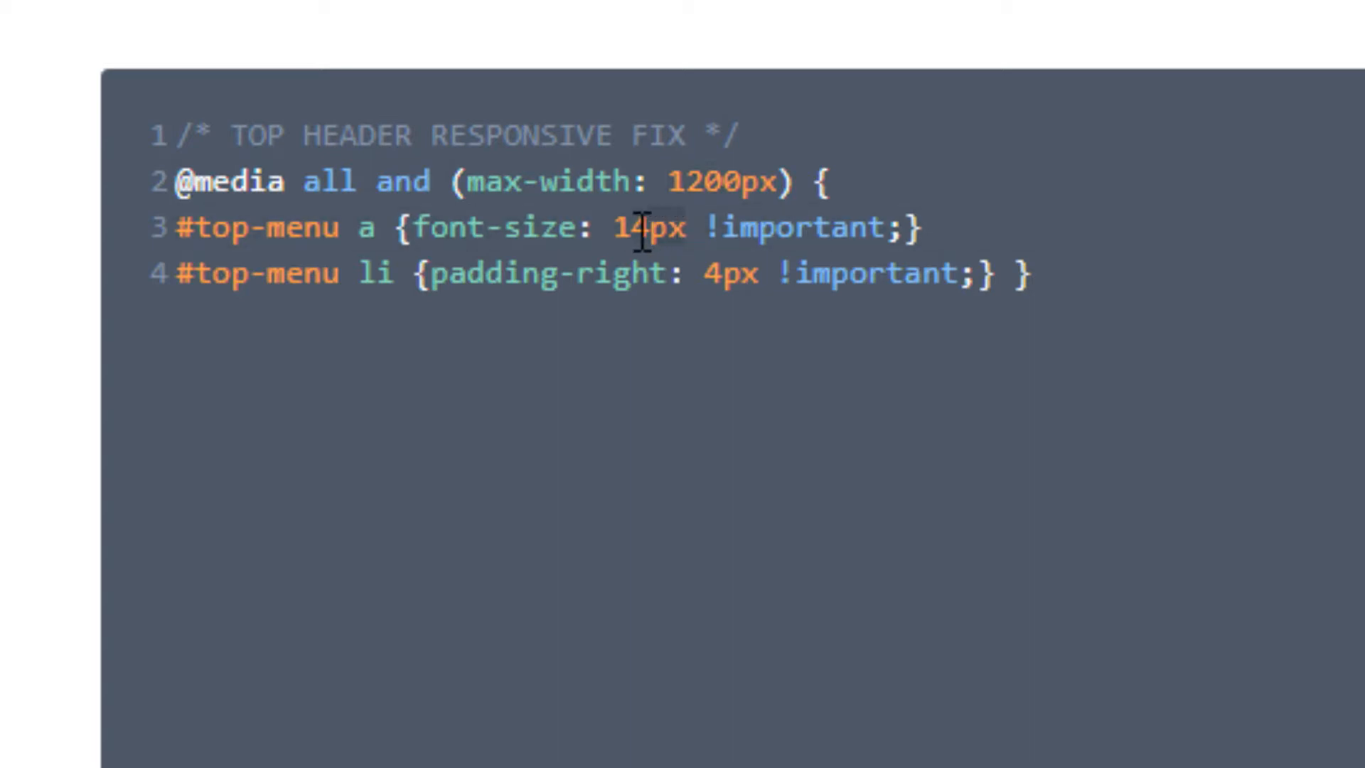
{"action": "mouse_move", "coordinate": [361, 272]}
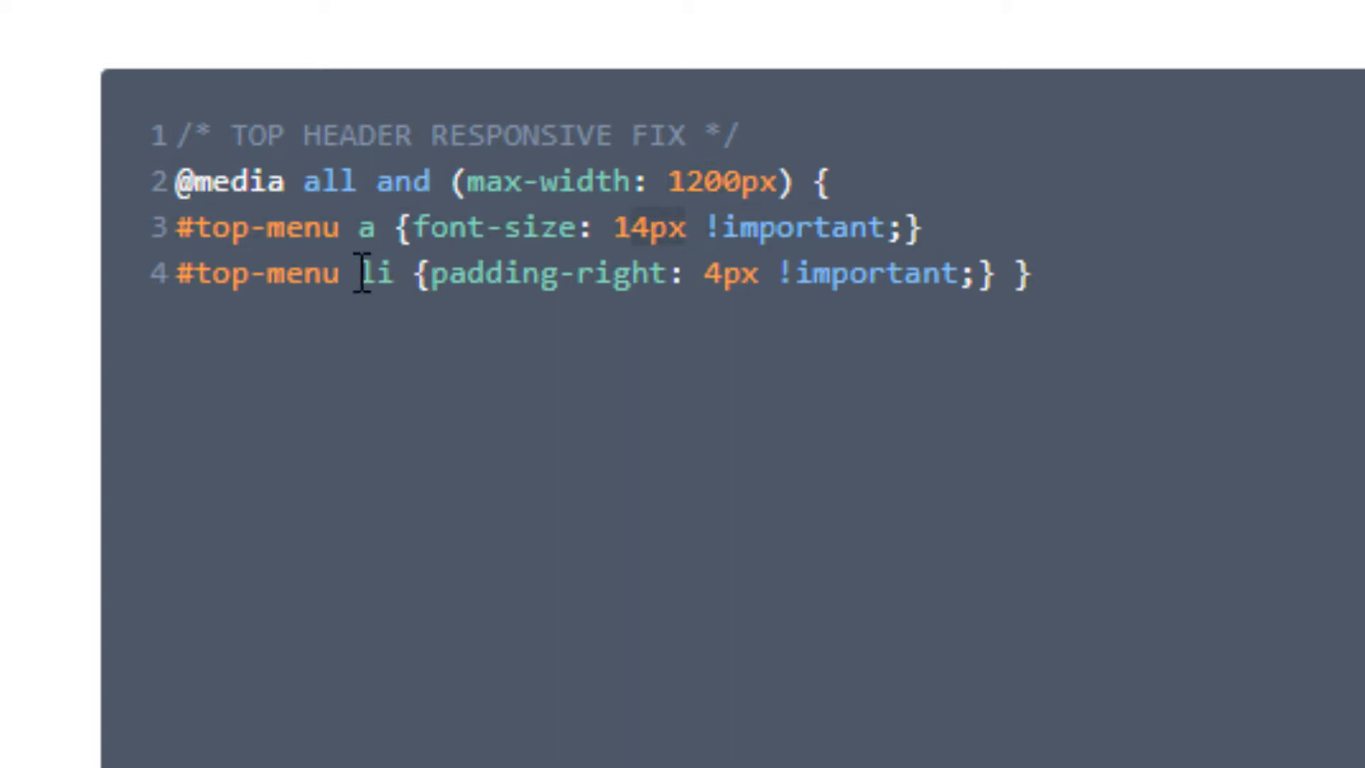
{"action": "left_click", "coordinate": [751, 273]}
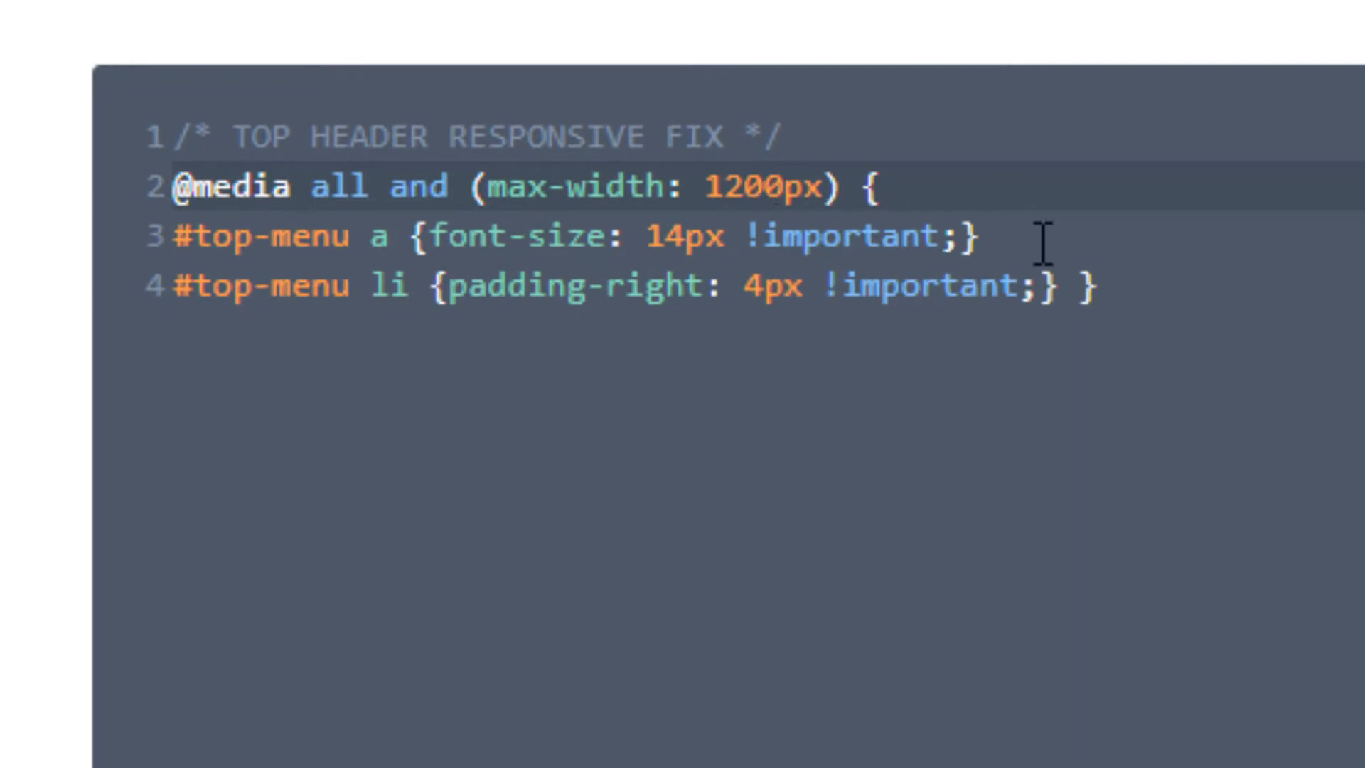
Change the media query max-width to 1250px, save the theme options, and view the site.
{"action": "type", "text": "5"}
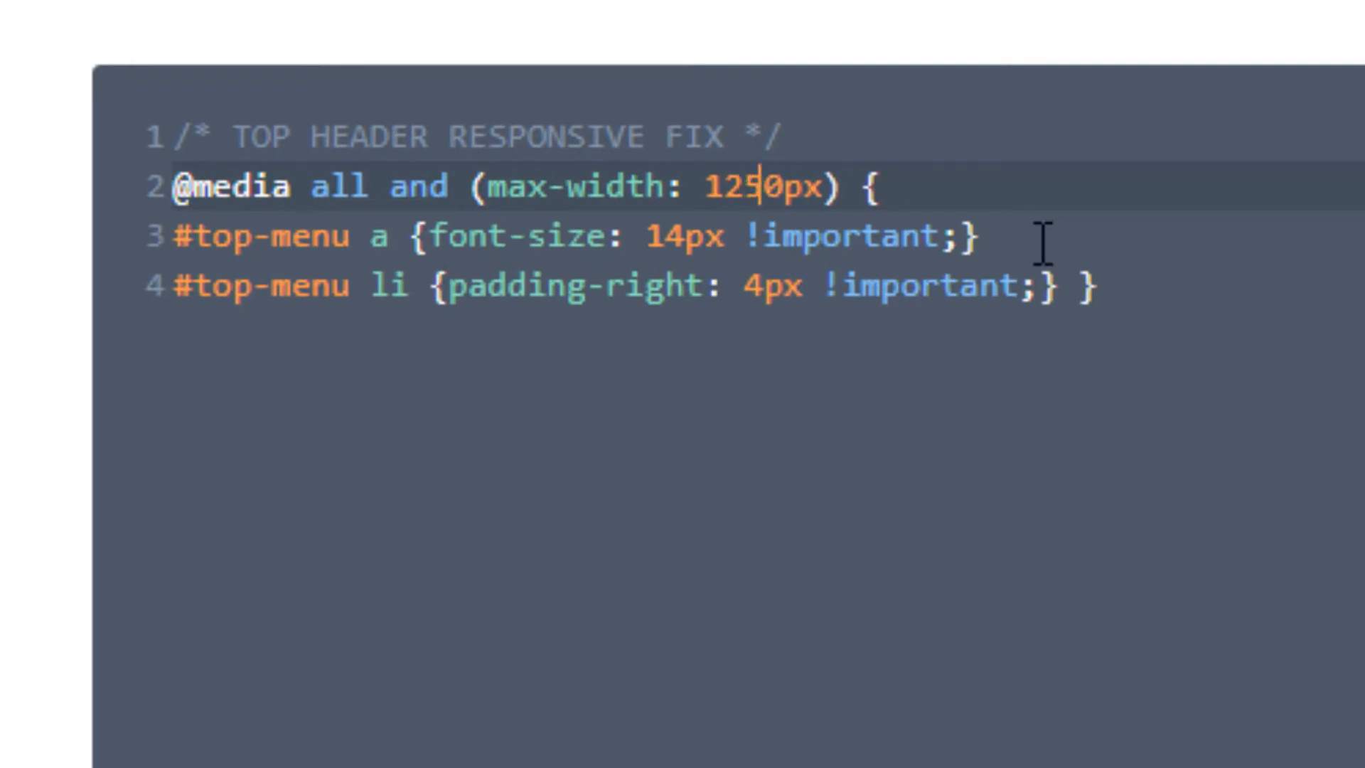
{"action": "left_click", "coordinate": [189, 705]}
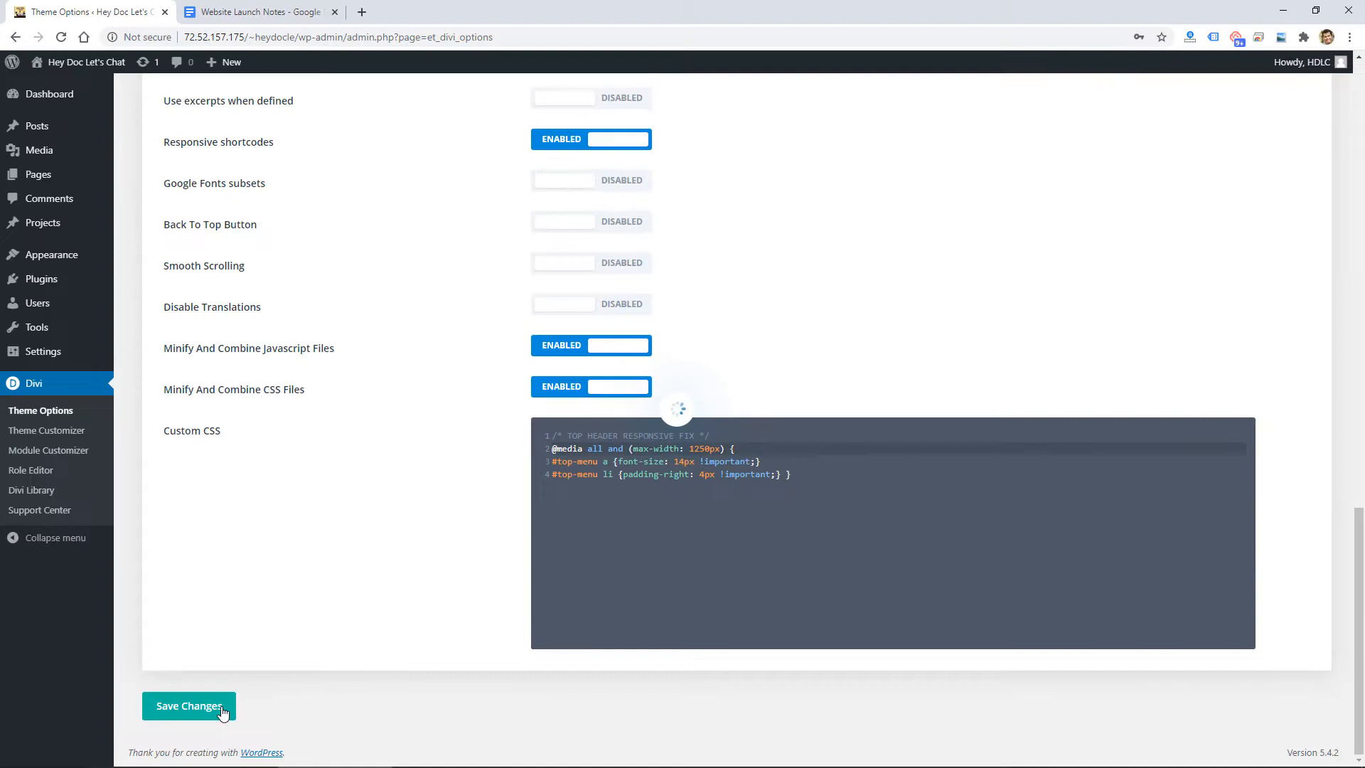
{"action": "left_click", "coordinate": [189, 705]}
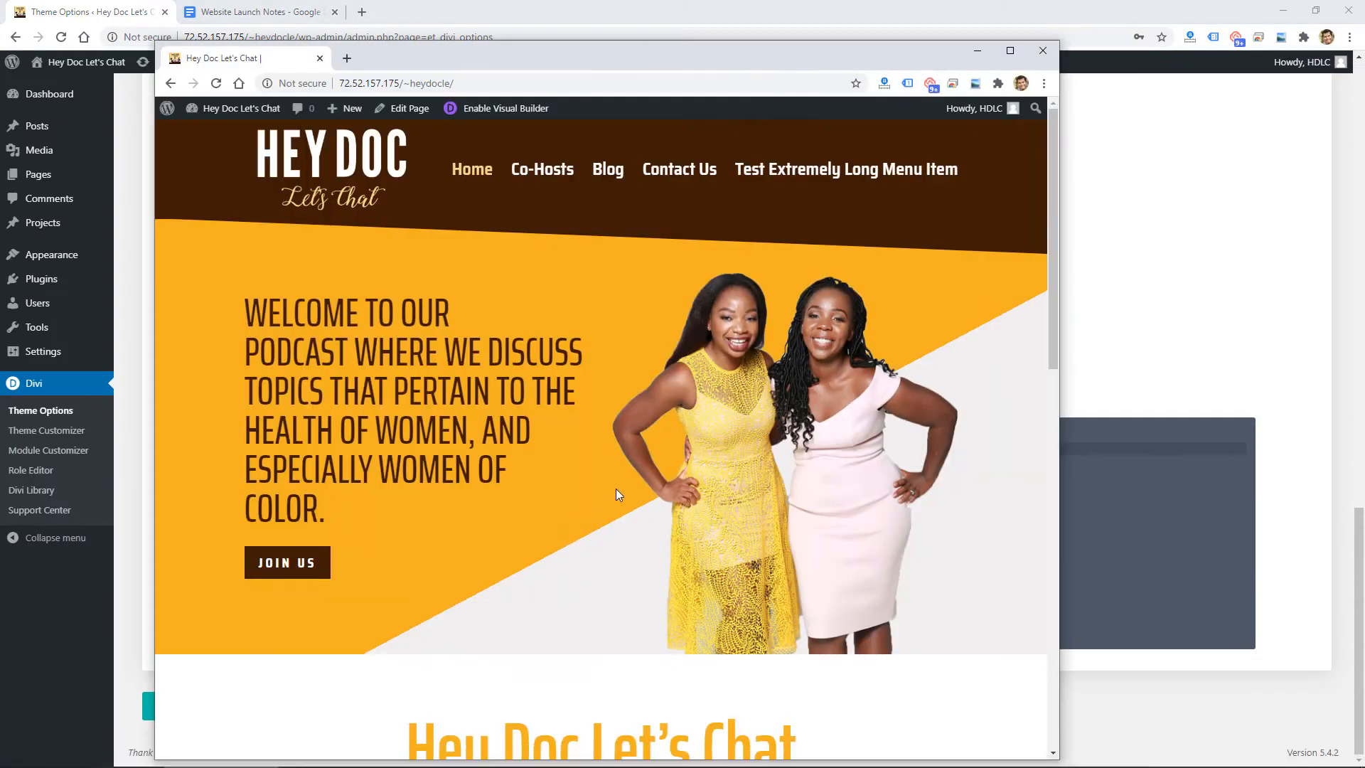
{"action": "mouse_move", "coordinate": [887, 425]}
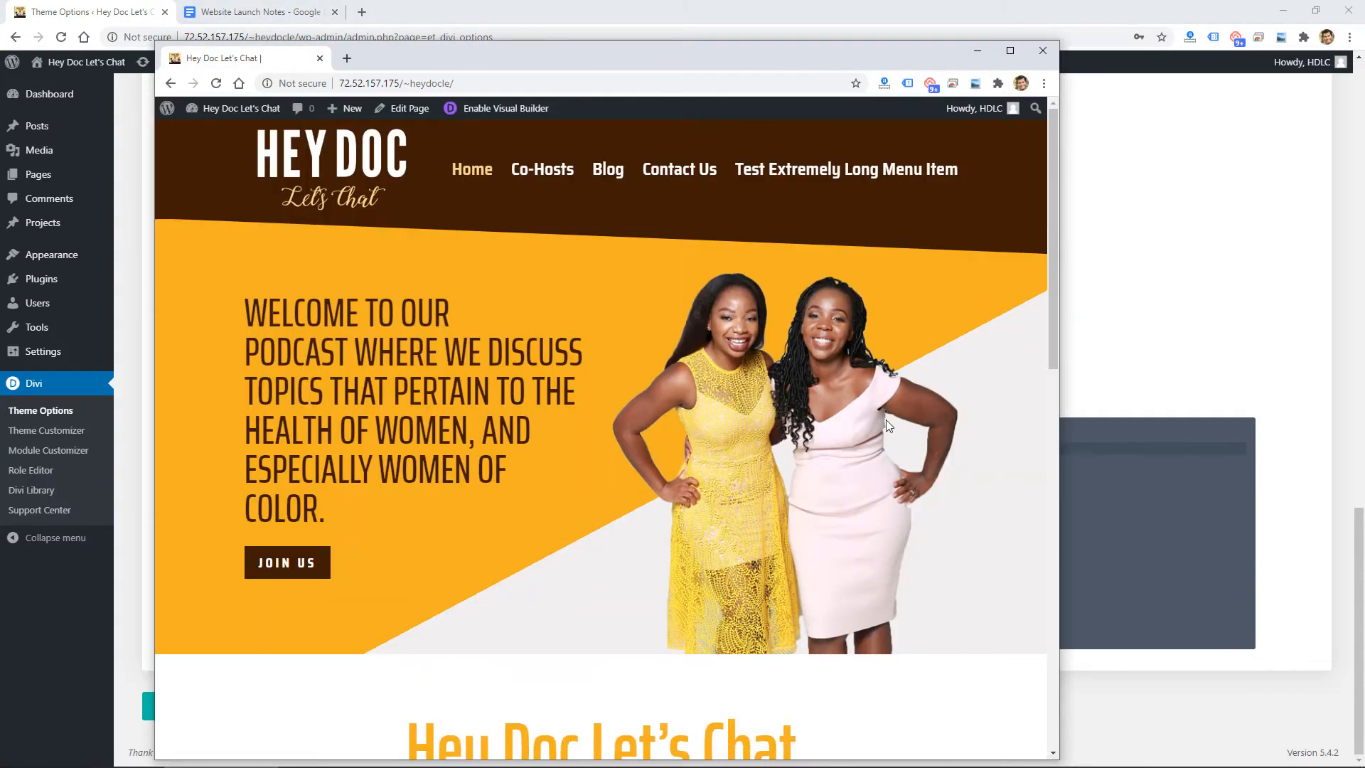
{"action": "left_click", "coordinate": [215, 83]}
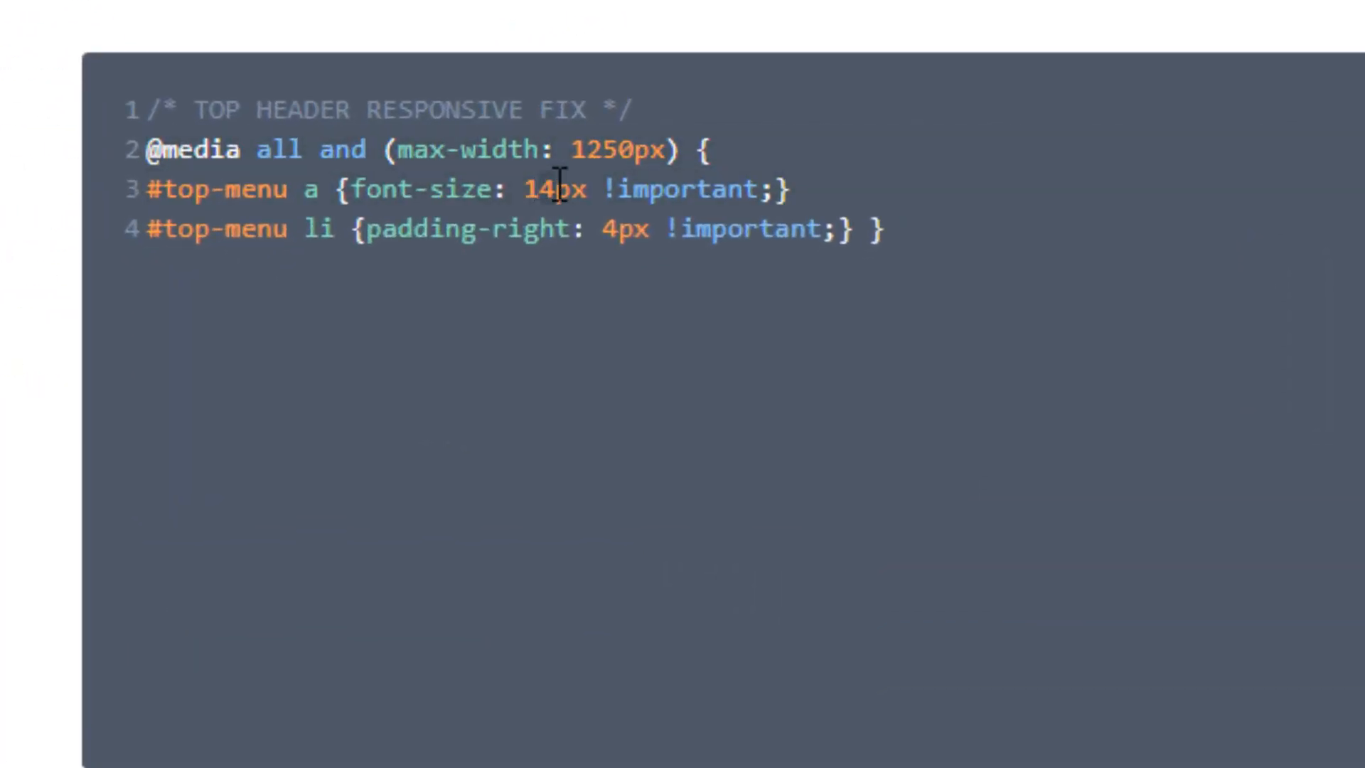
Set the menu links to 16px font-size with 8px right padding and save.
{"action": "type", "text": "16"}
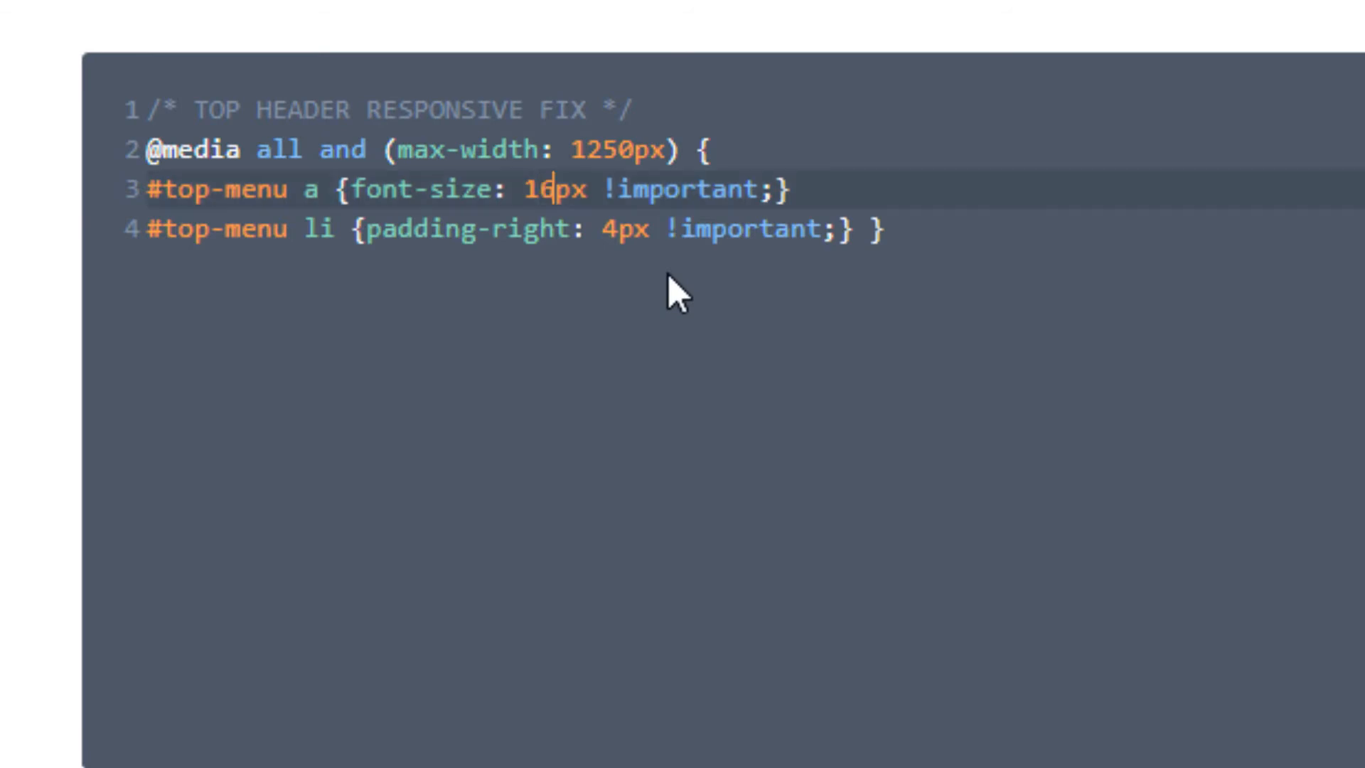
{"action": "left_click", "coordinate": [606, 230]}
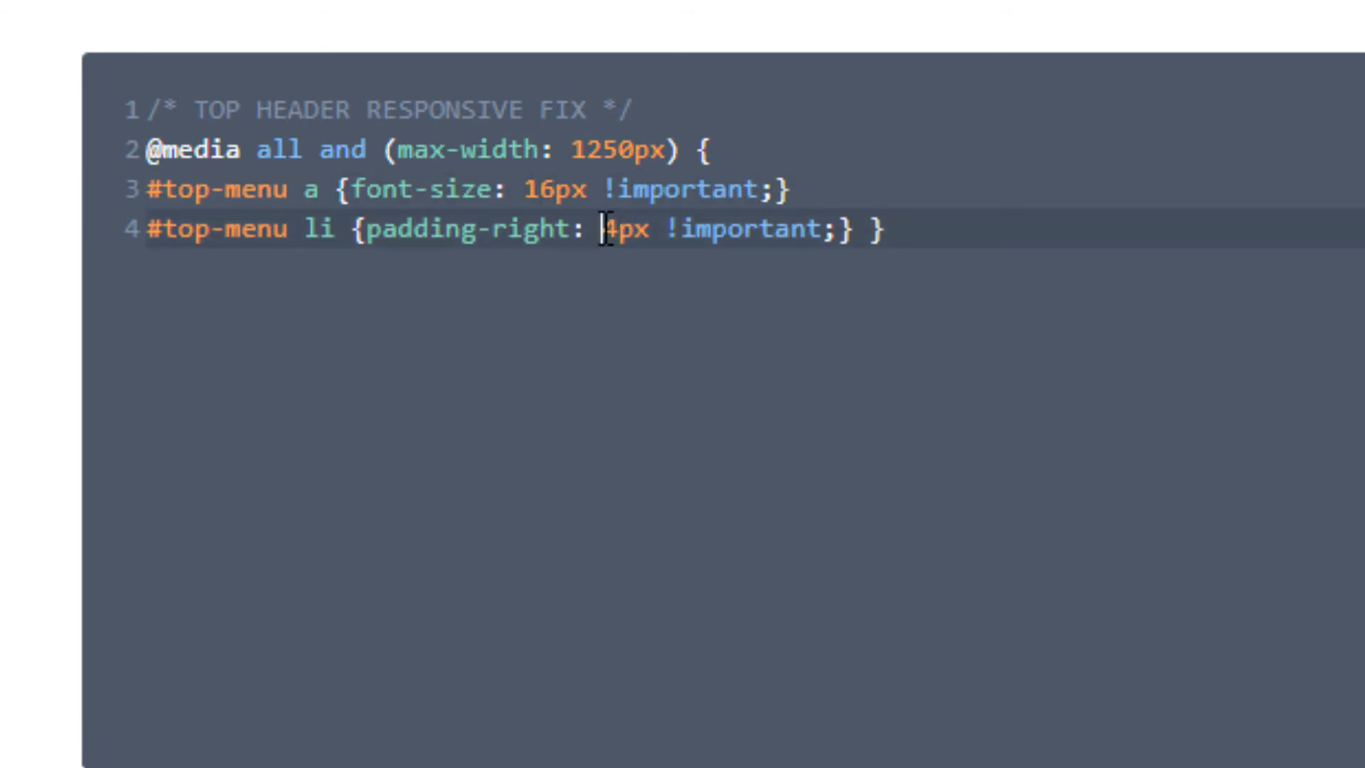
{"action": "key", "text": "Backspace"}
{"action": "type", "text": "8"}
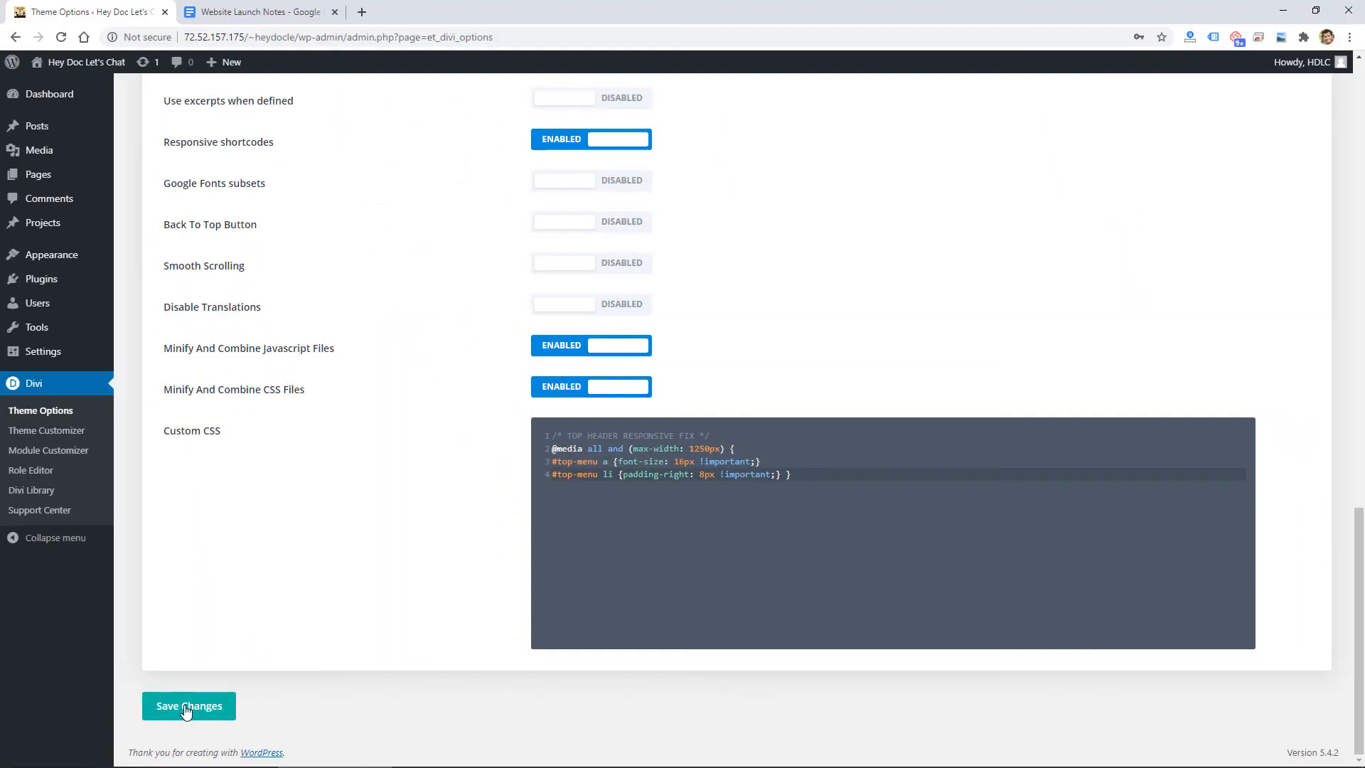
{"action": "mouse_move", "coordinate": [194, 709]}
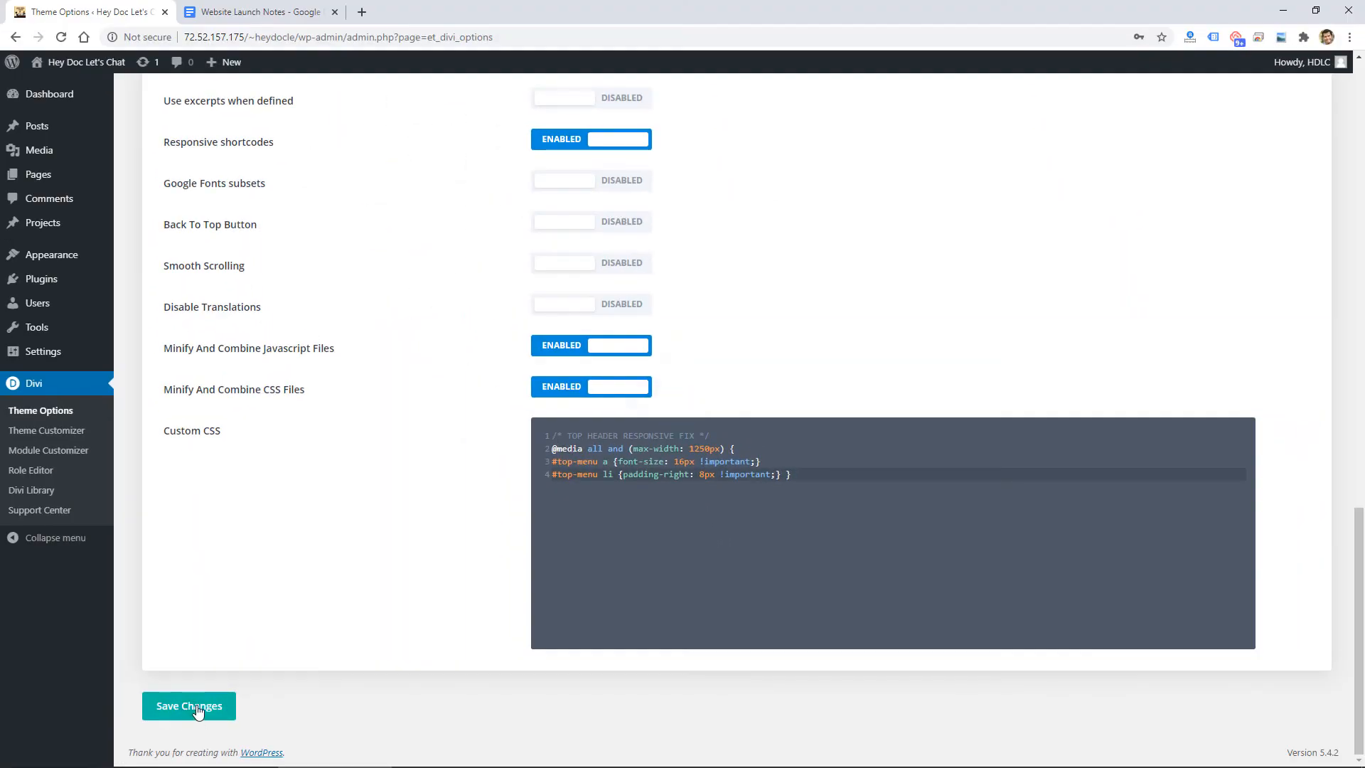
{"action": "left_click", "coordinate": [189, 706]}
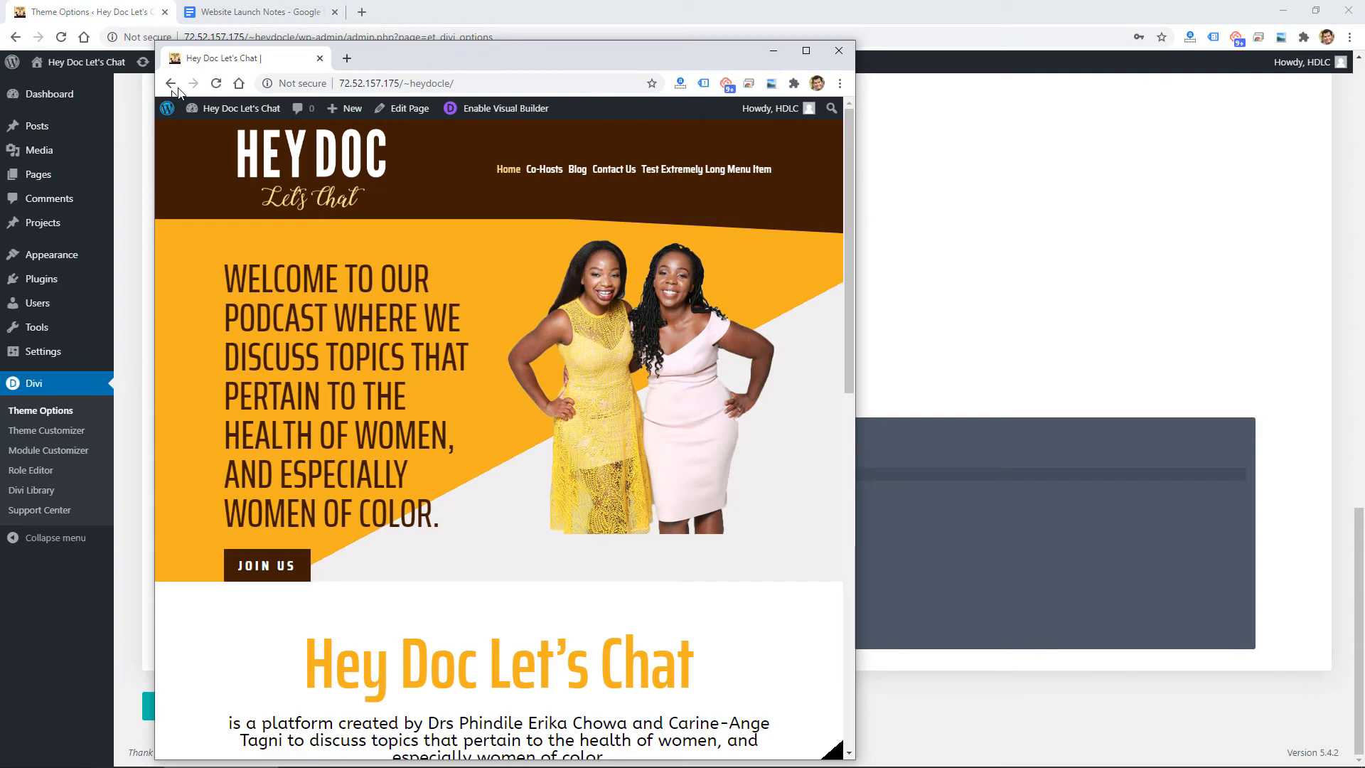
Check the one-line menu in the site window, then go back to Divi Theme Options.
{"action": "left_click", "coordinate": [216, 83]}
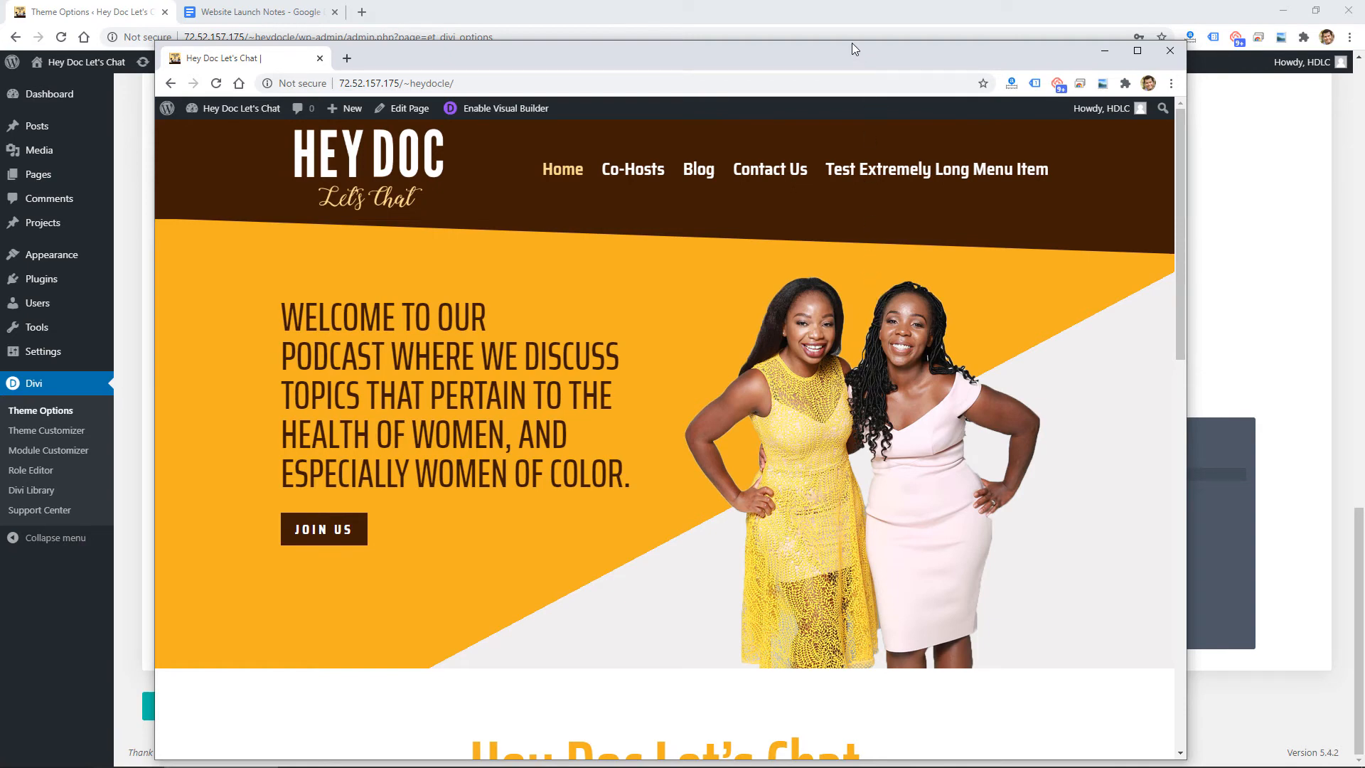
{"action": "left_click", "coordinate": [1170, 50]}
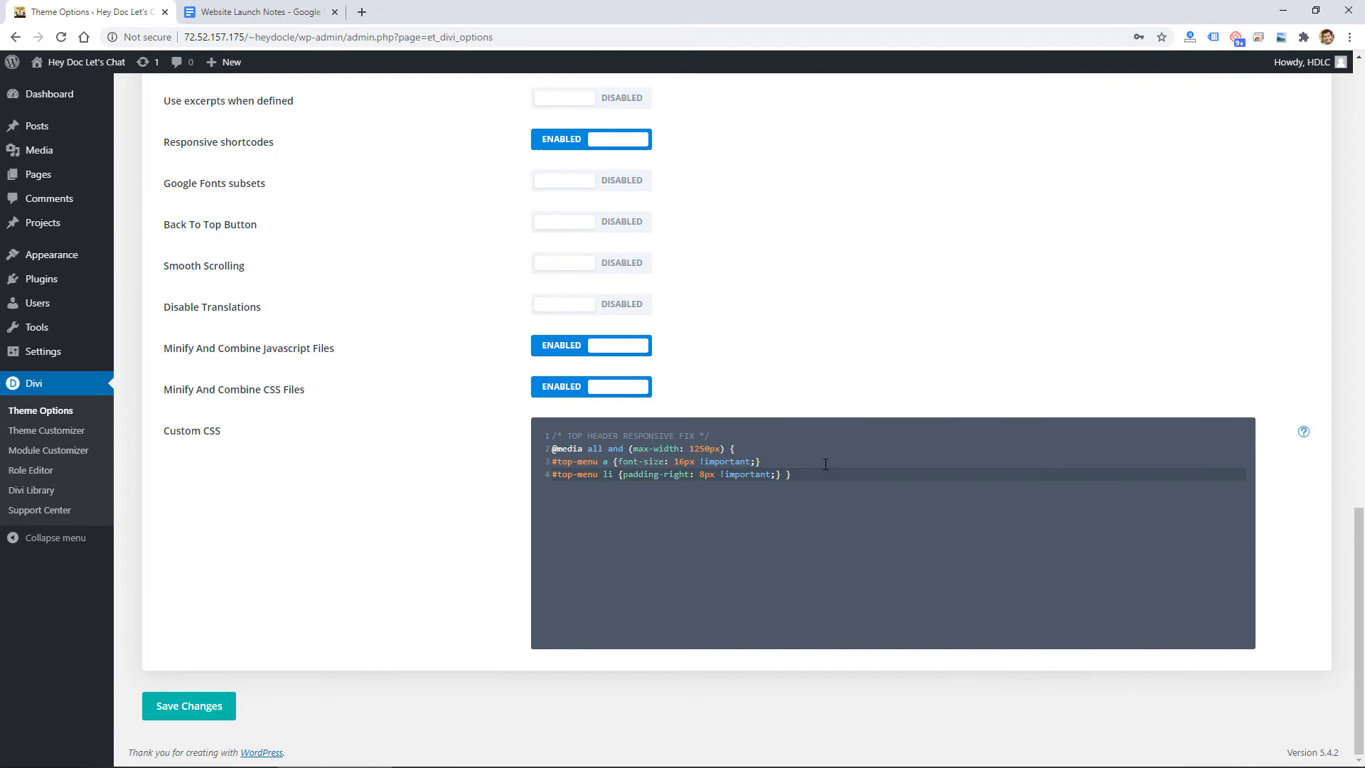
{"action": "mouse_move", "coordinate": [443, 508]}
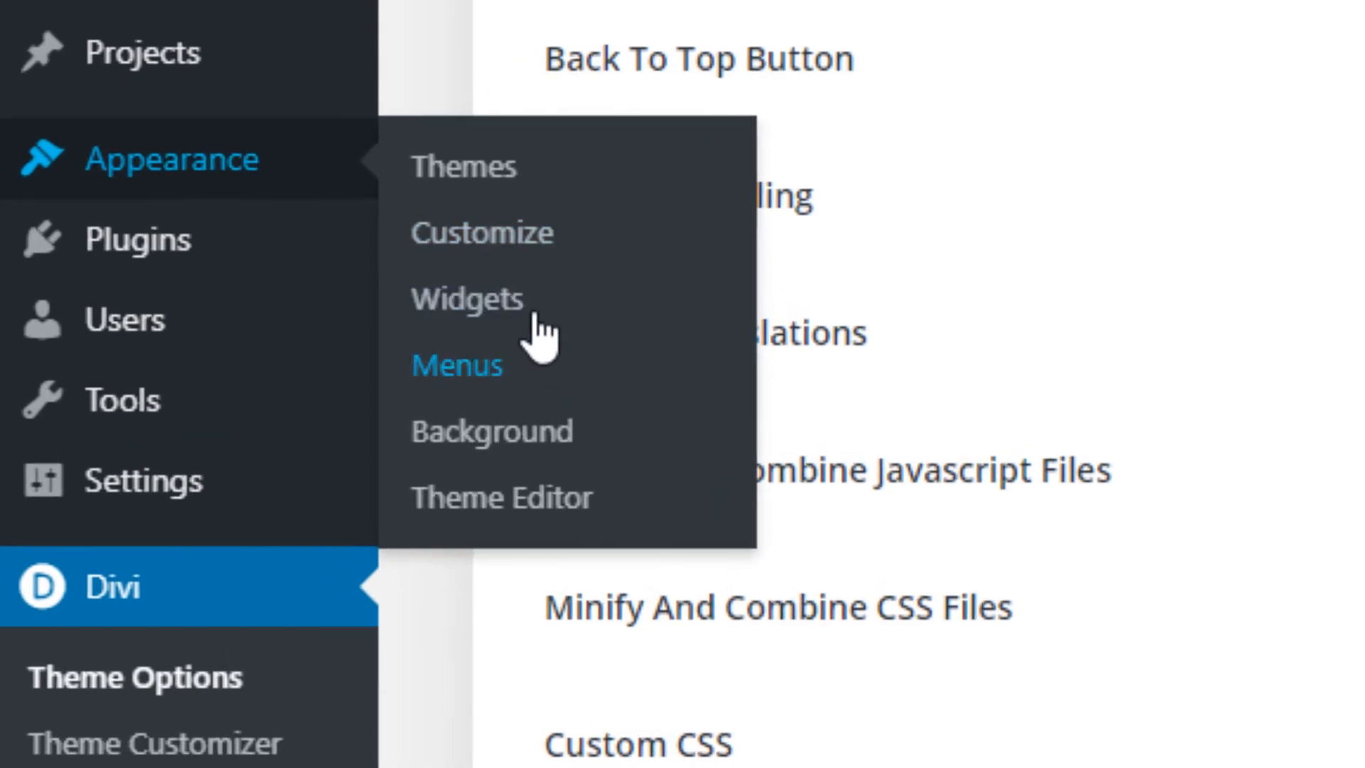
{"action": "mouse_move", "coordinate": [481, 232]}
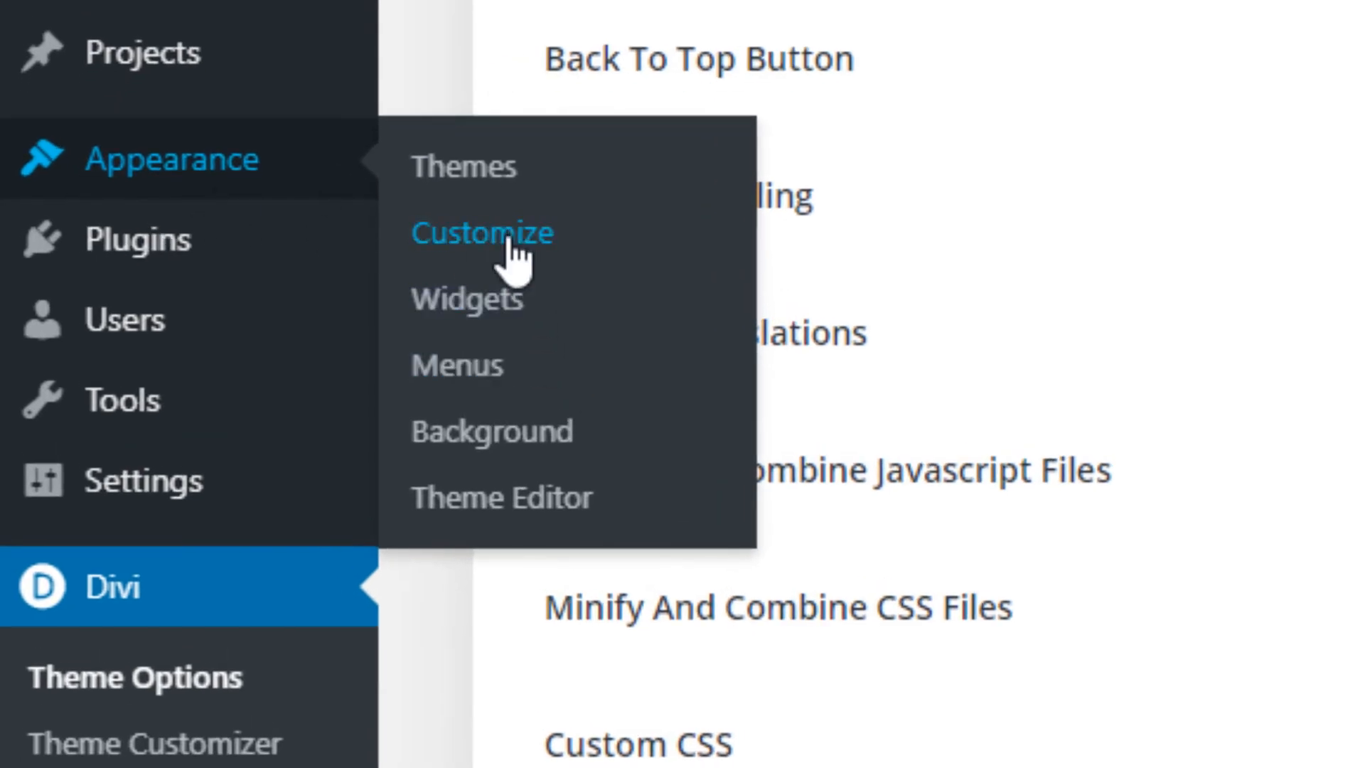
Launch the Appearance Customizer previewing the Hey Doc Let's Chat homepage.
{"action": "left_click", "coordinate": [481, 233]}
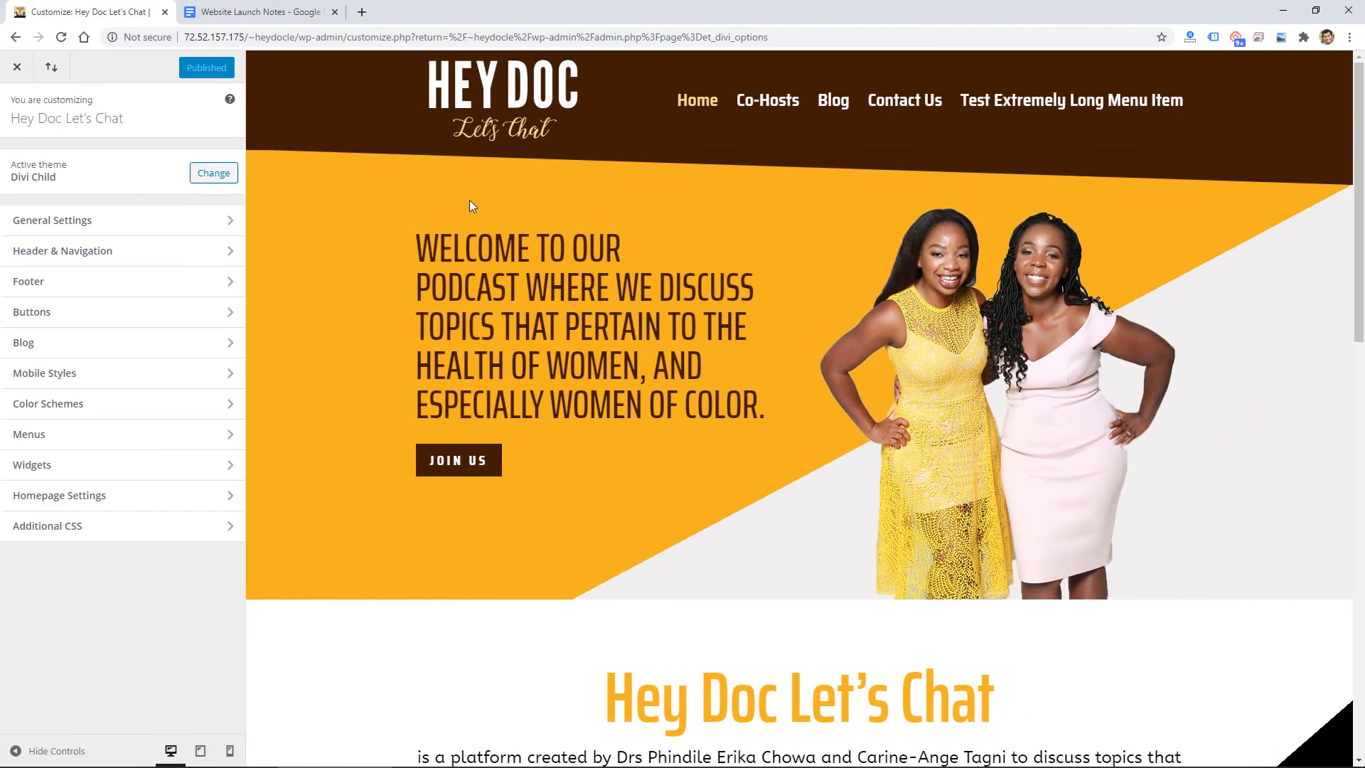